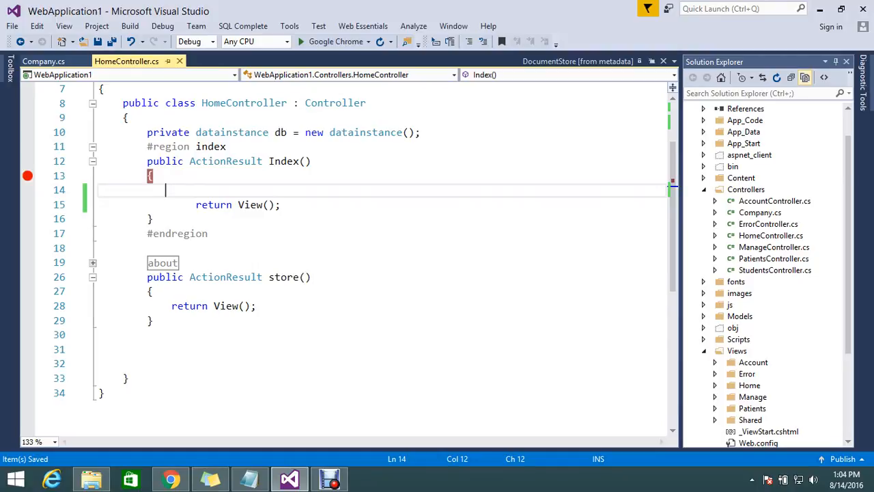
- Type using(var store = new DocumentStore { Url = "" }) in Index, then bring up Raven Studio
{"action": "type", "text": "using("}
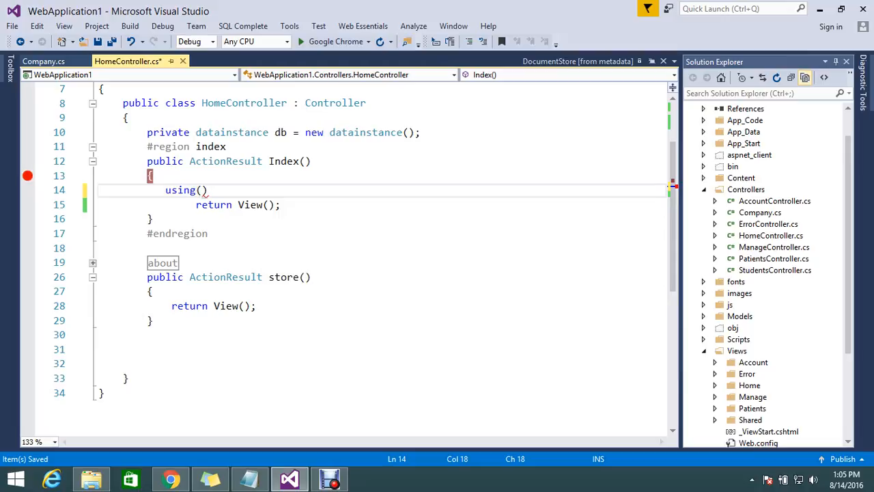
{"action": "type", "text": "var store="}
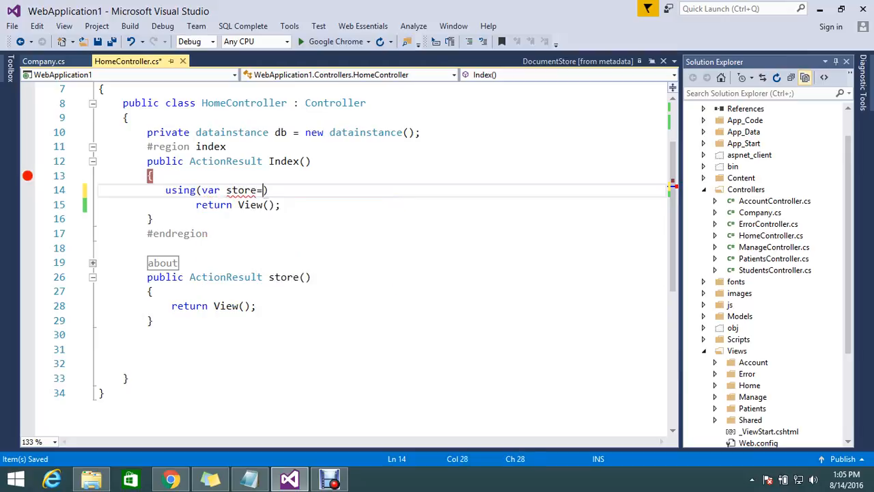
{"action": "type", "text": "new"}
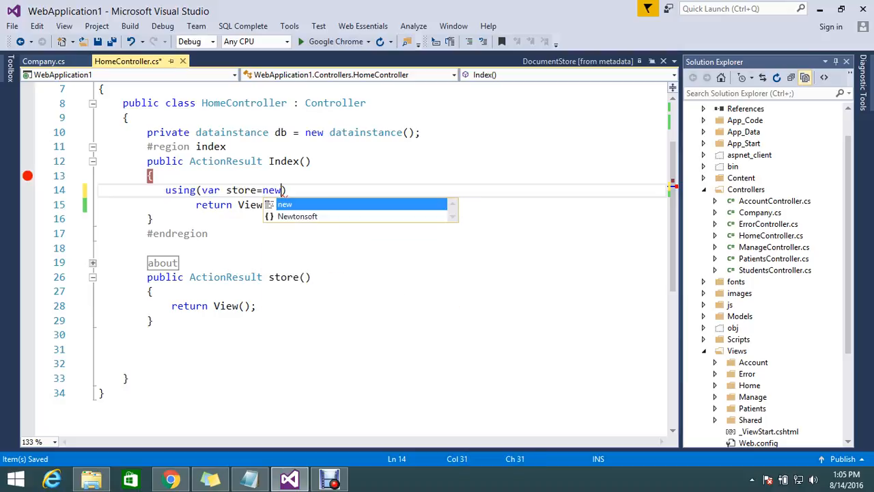
{"action": "type", "text": "do"}
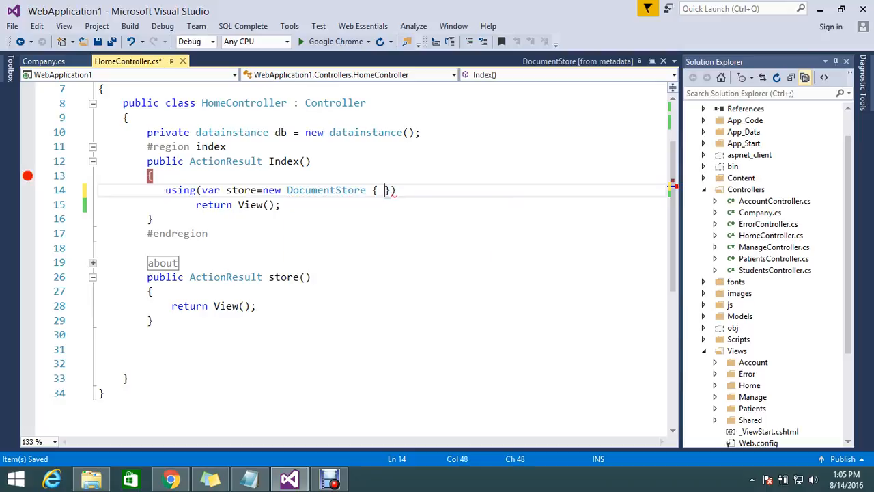
{"action": "type", "text": "Ur"}
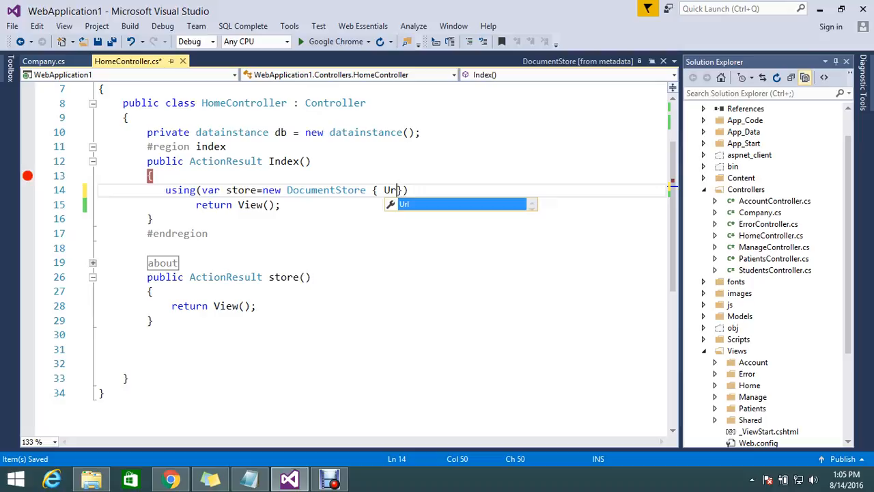
{"action": "type", "text": "l="}
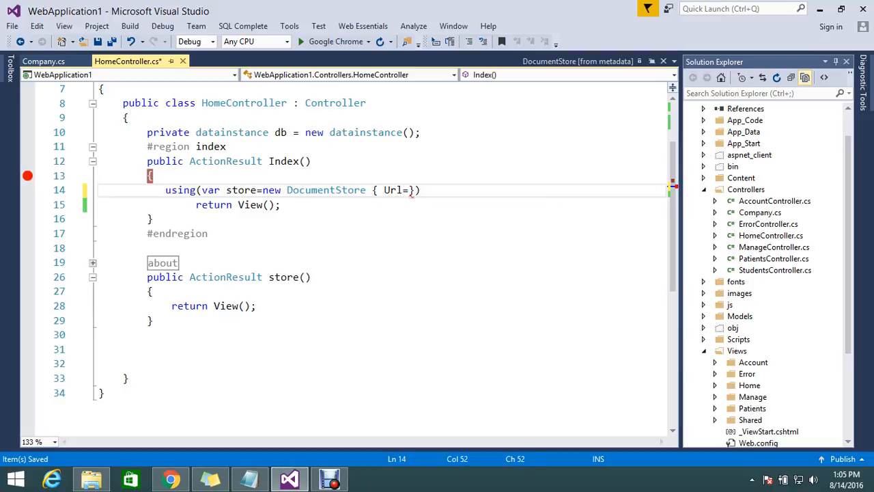
{"action": "type", "text": "\"\""}
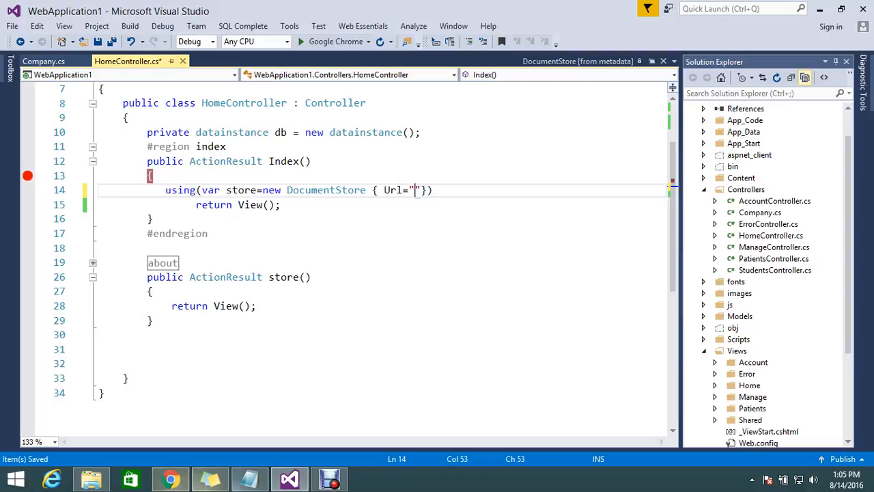
{"action": "left_click", "coordinate": [171, 478]}
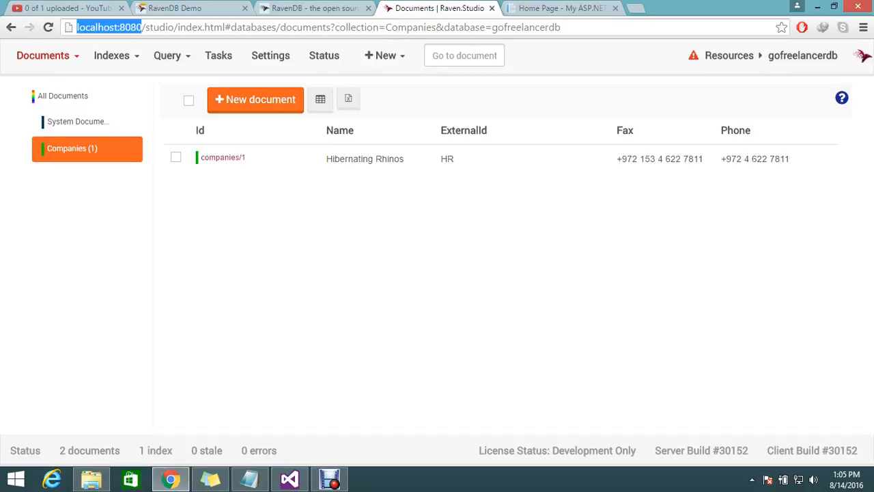
{"action": "left_click", "coordinate": [288, 478]}
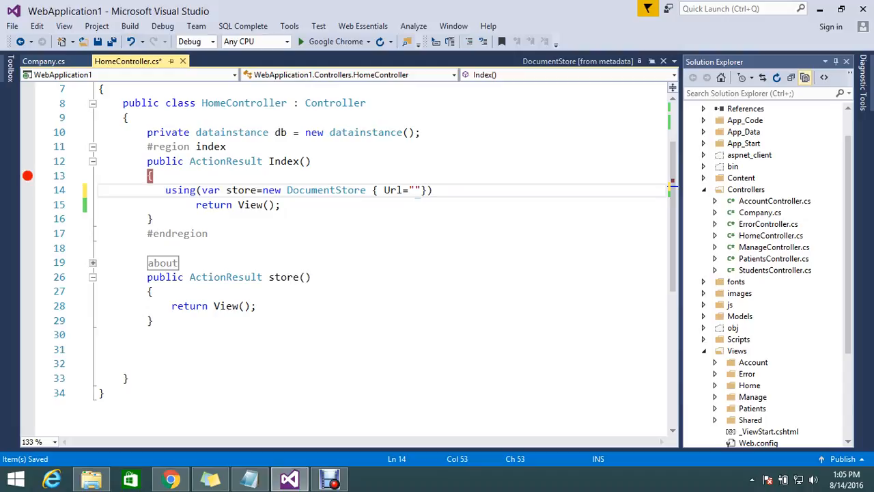
{"action": "type", "text": "http://localhost:8080/"}
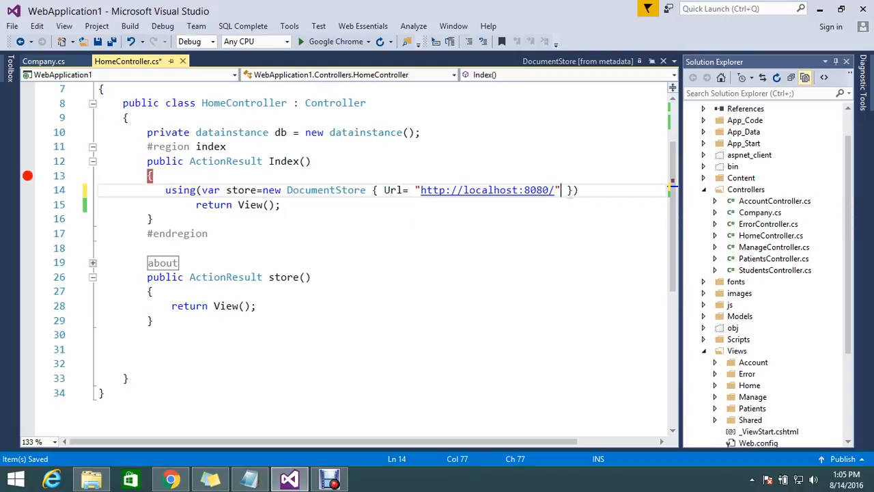
{"action": "type", "text": ","}
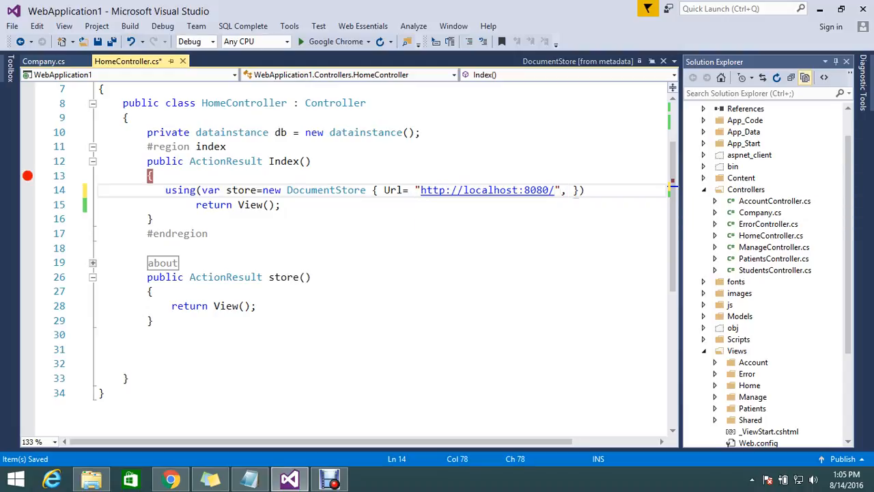
{"action": "type", "text": ",DefaultDatabase"}
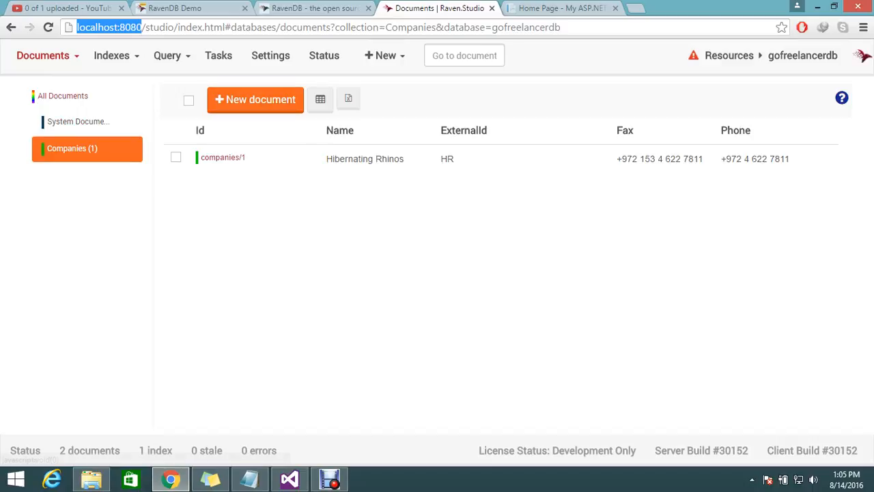
{"action": "mouse_move", "coordinate": [111, 55]}
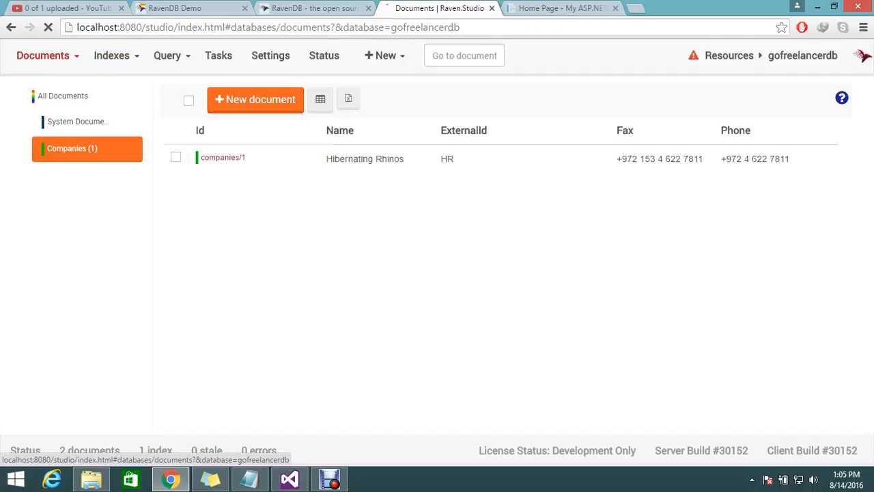
- Check the database name under All Documents and set DefaultDatabase to gofreelancerdb
{"action": "left_click", "coordinate": [62, 96]}
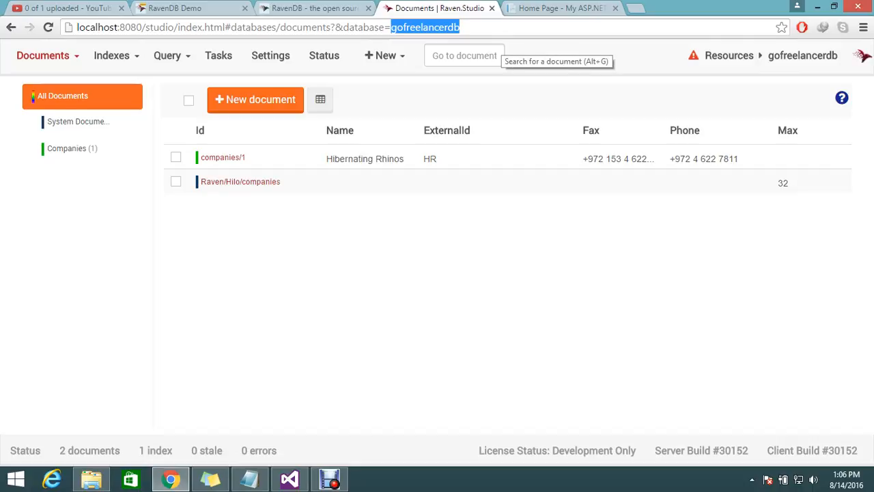
{"action": "left_click", "coordinate": [289, 478]}
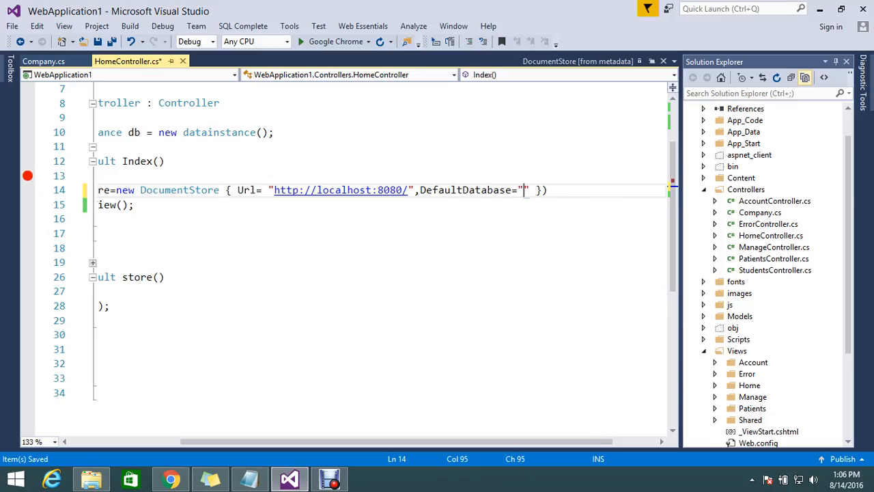
{"action": "type", "text": "gofreelancerdb"}
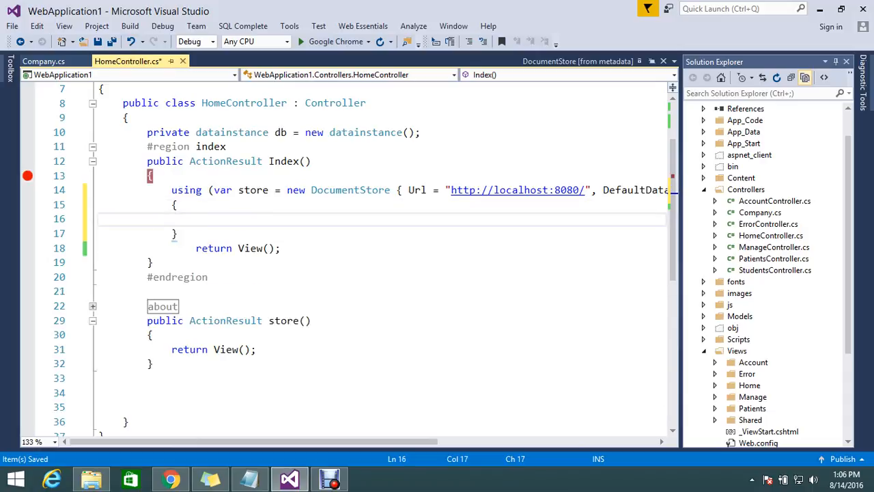
- Add store.Initialize(); inside the using block, save the controller, and switch to Raven Studio
{"action": "type", "text": "store"}
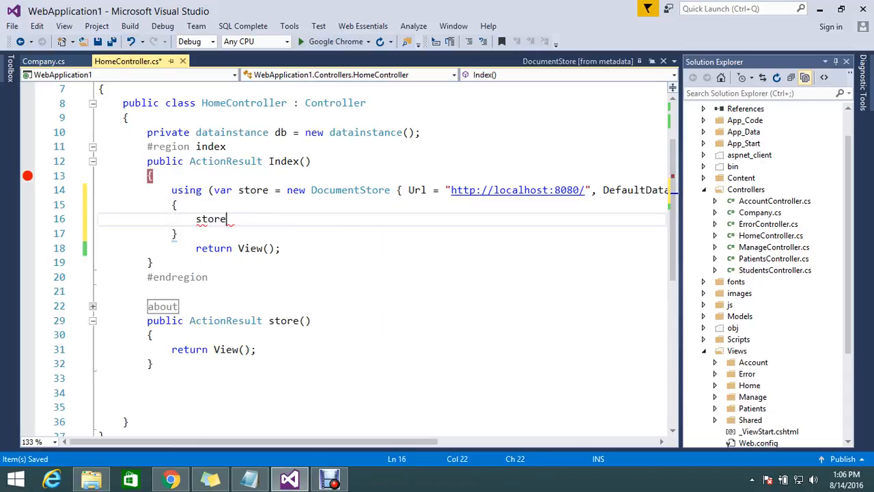
{"action": "type", "text": ".i"}
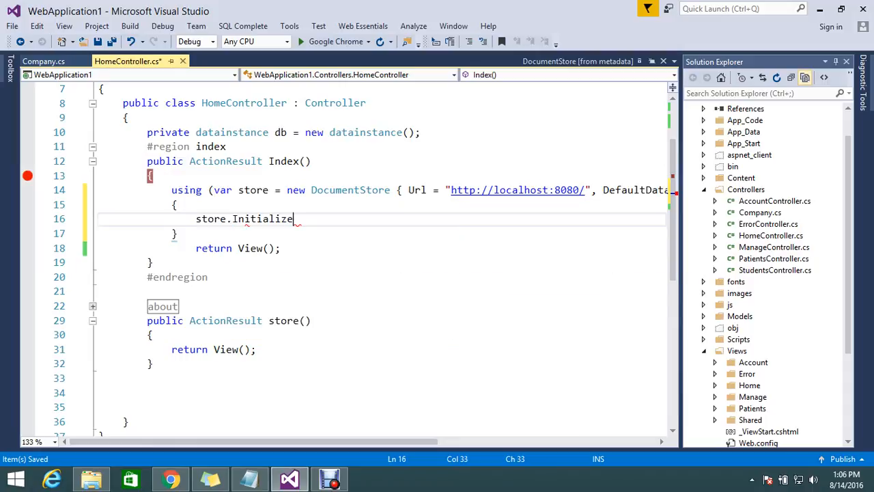
{"action": "type", "text": "()"}
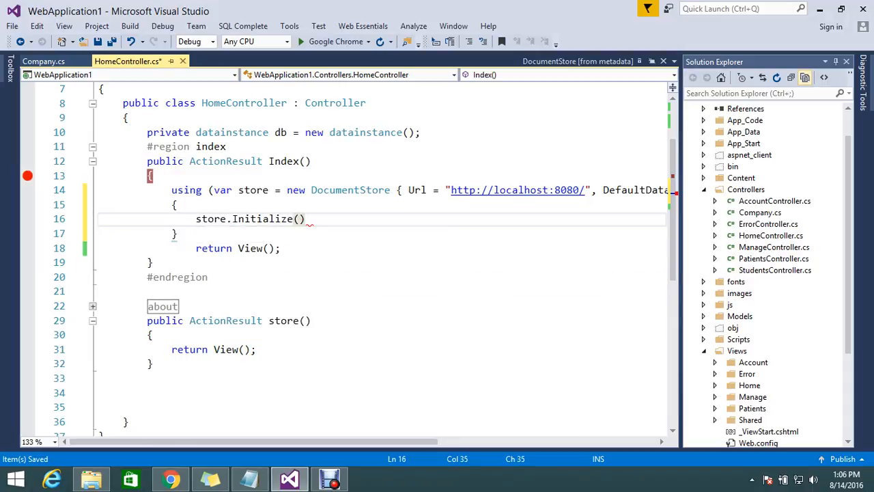
{"action": "type", "text": ";"}
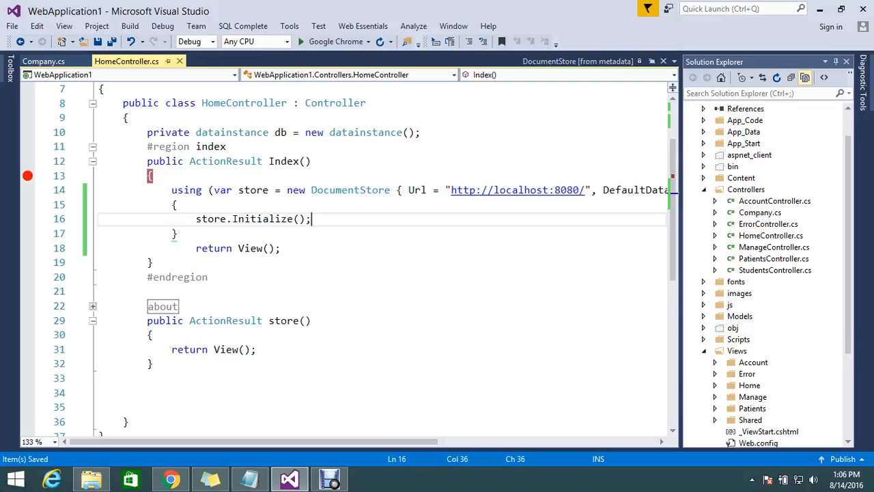
{"action": "left_click", "coordinate": [171, 478]}
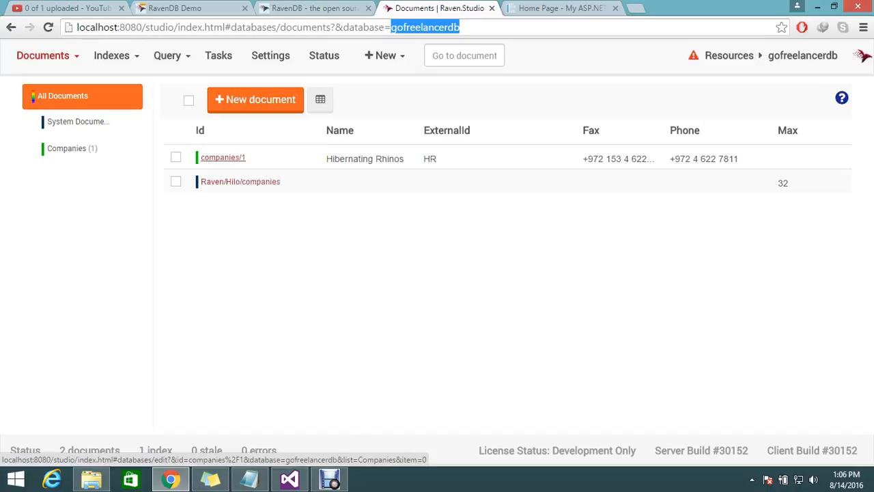
{"action": "mouse_move", "coordinate": [240, 180]}
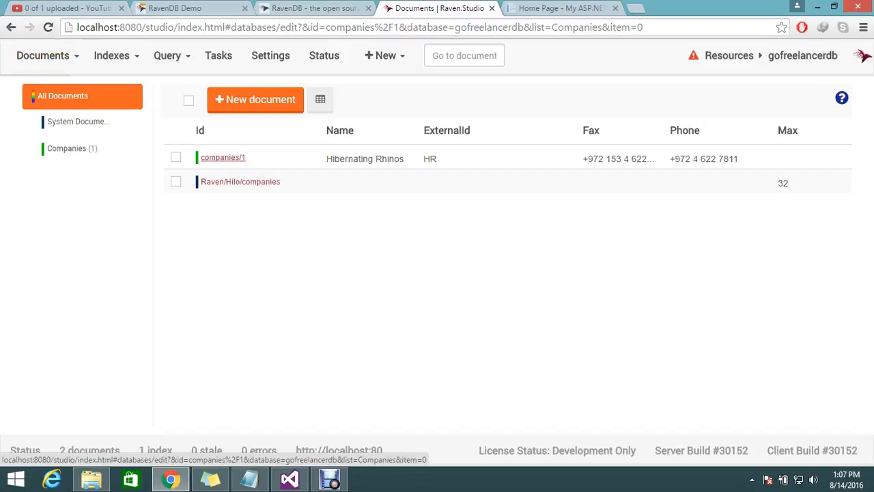
- Inspect document companies/1 and the Companies collection, then return to Visual Studio
{"action": "left_click", "coordinate": [223, 157]}
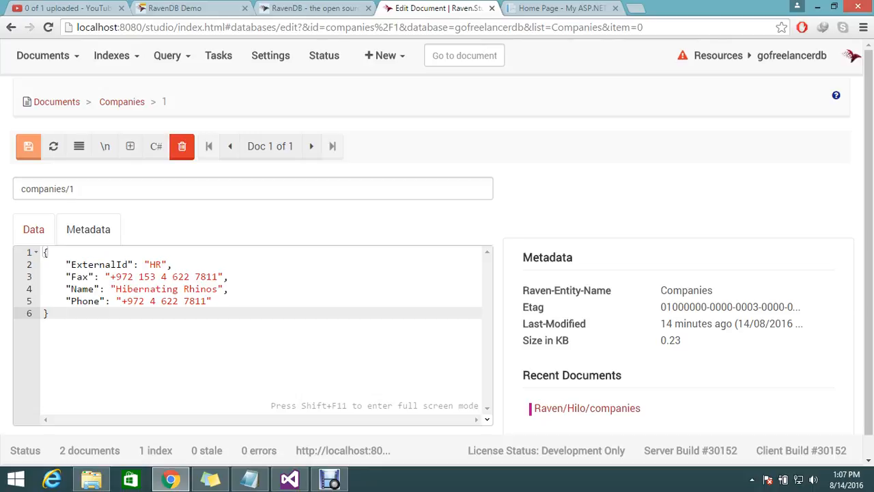
{"action": "mouse_move", "coordinate": [122, 101]}
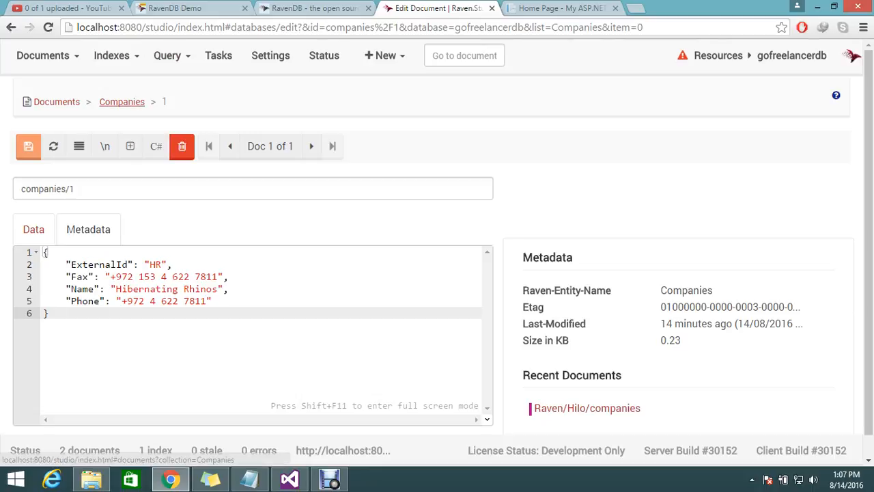
{"action": "left_click", "coordinate": [56, 101]}
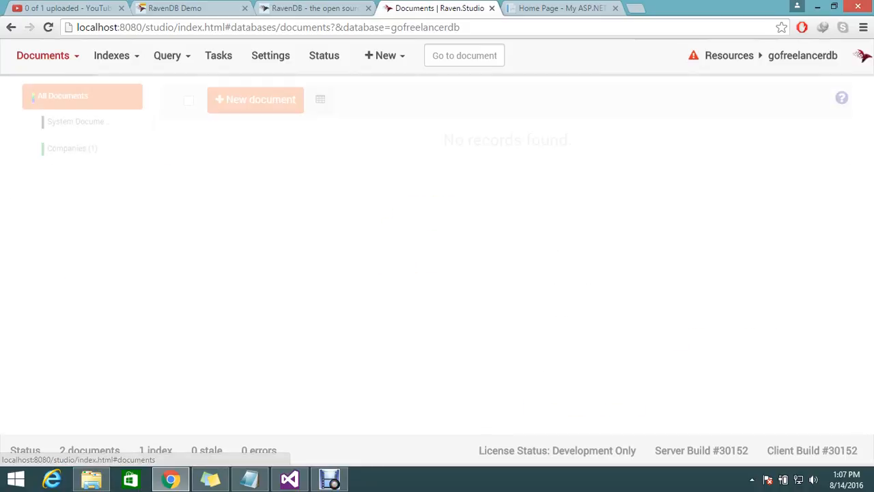
{"action": "left_click", "coordinate": [71, 149]}
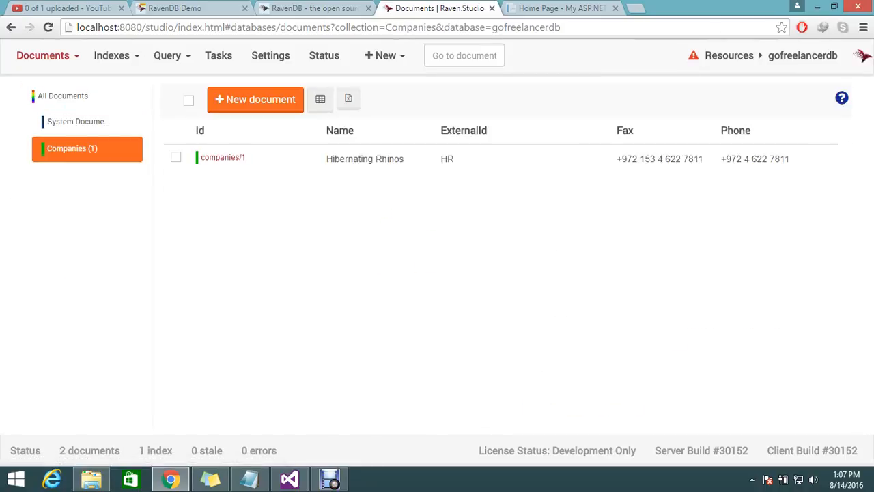
{"action": "mouse_move", "coordinate": [223, 157]}
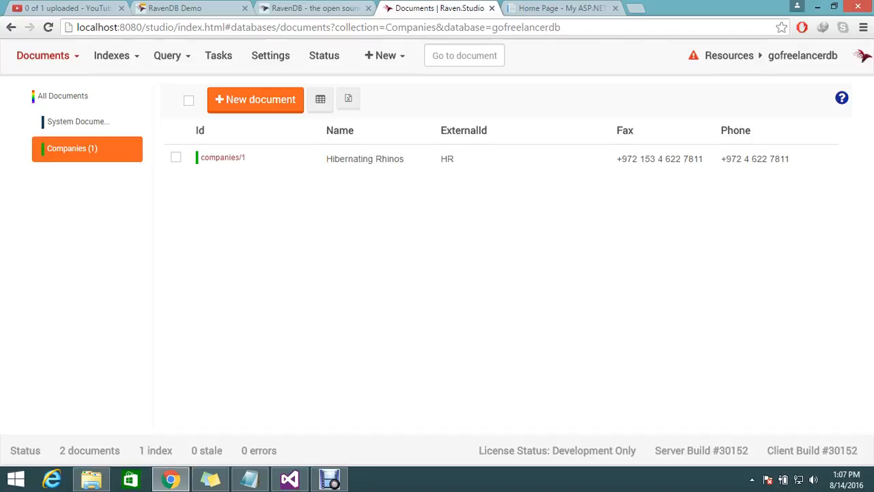
{"action": "left_click", "coordinate": [288, 478]}
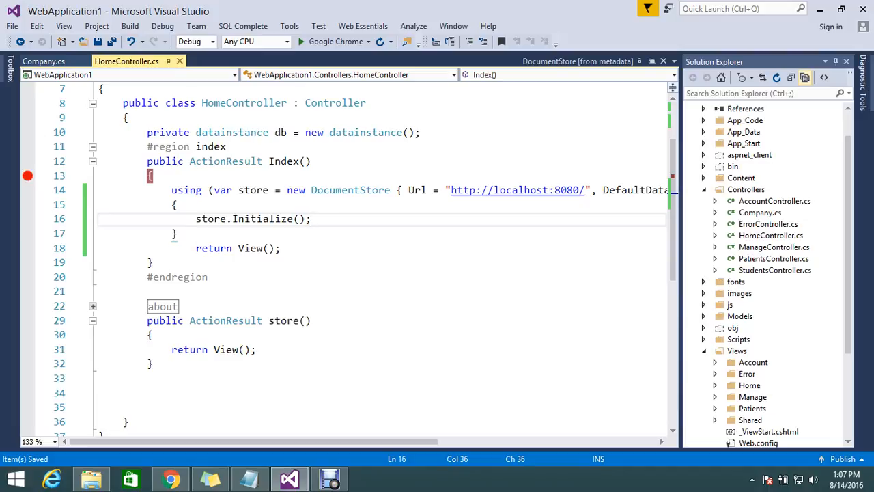
- Break the initializer before DefaultDatabase = "gofreelancerdb" and place the cursor at that line's end
{"action": "double_click", "coordinate": [252, 190]}
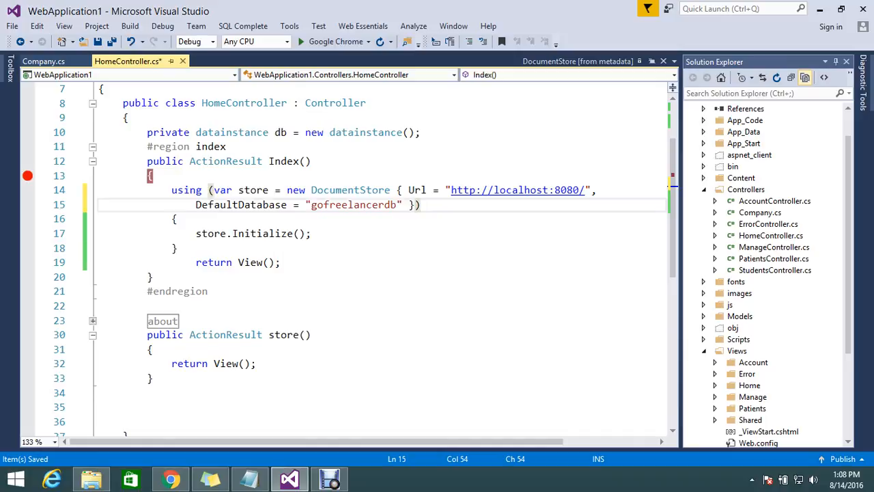
{"action": "left_click", "coordinate": [420, 204]}
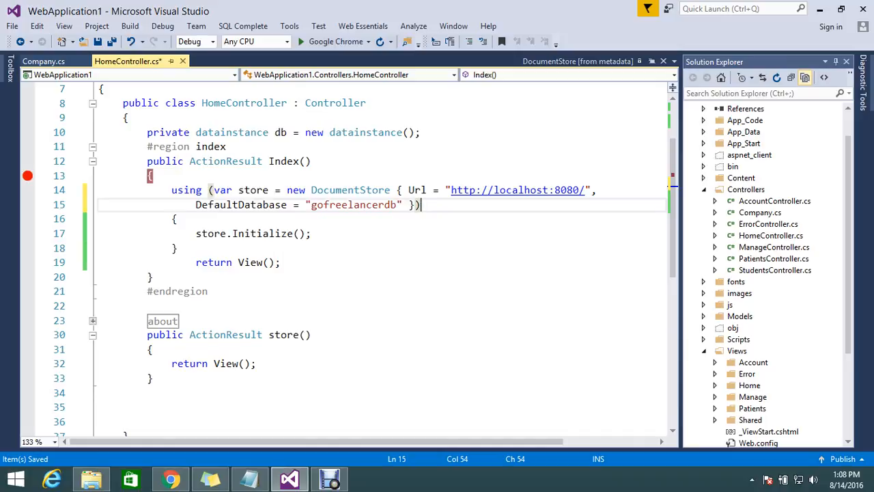